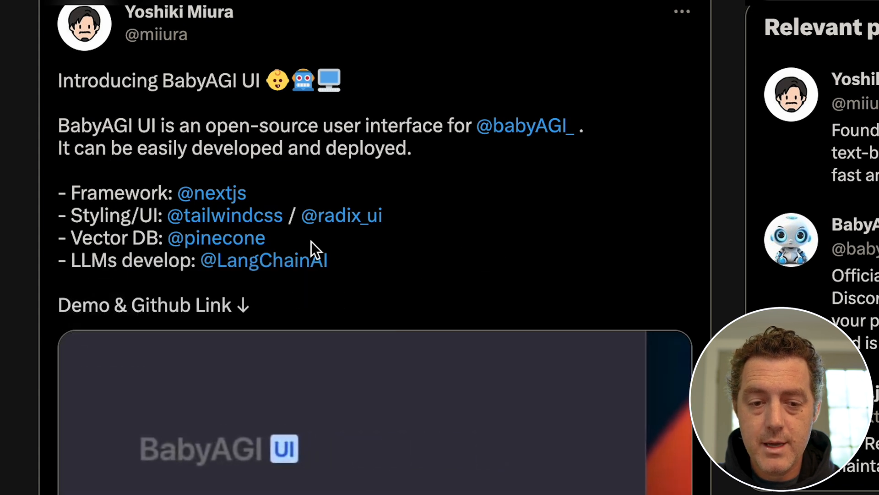
mouse_move(264, 260)
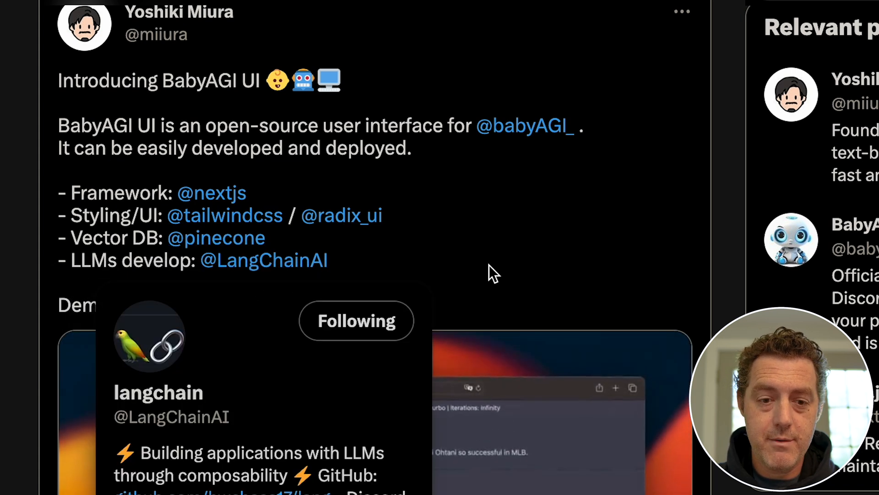
Scroll the BabyAGI UI announcement thread down to the babyagi-ui.vercel.app demo link reply.
scroll("down", 3)
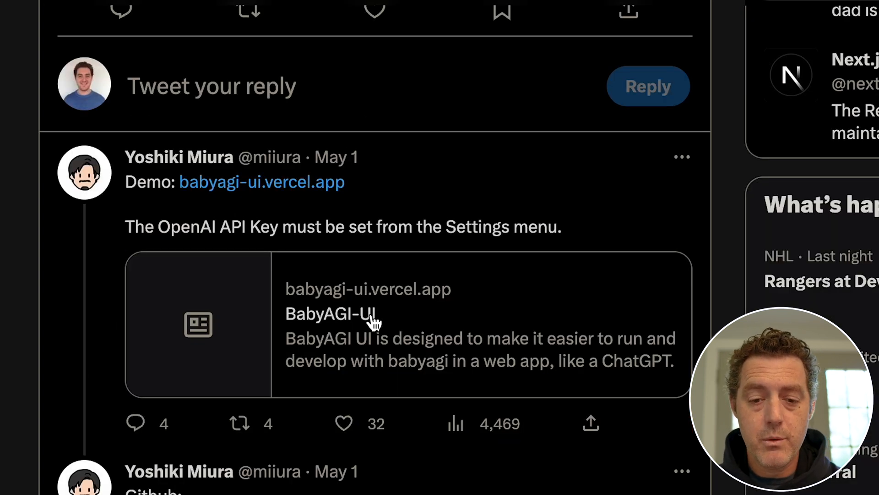
scroll("down", 3)
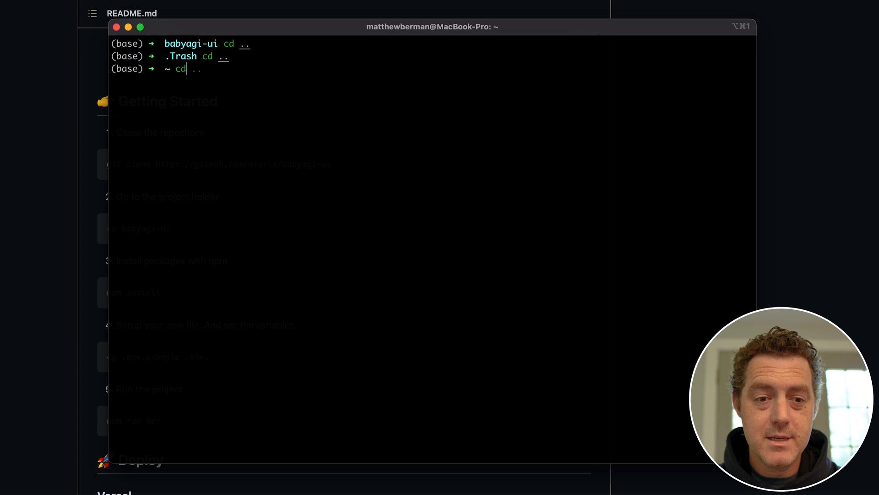
Clone babyagi-ui to the Desktop, run npm install, and copy .env.example to .env.
type("desktop")
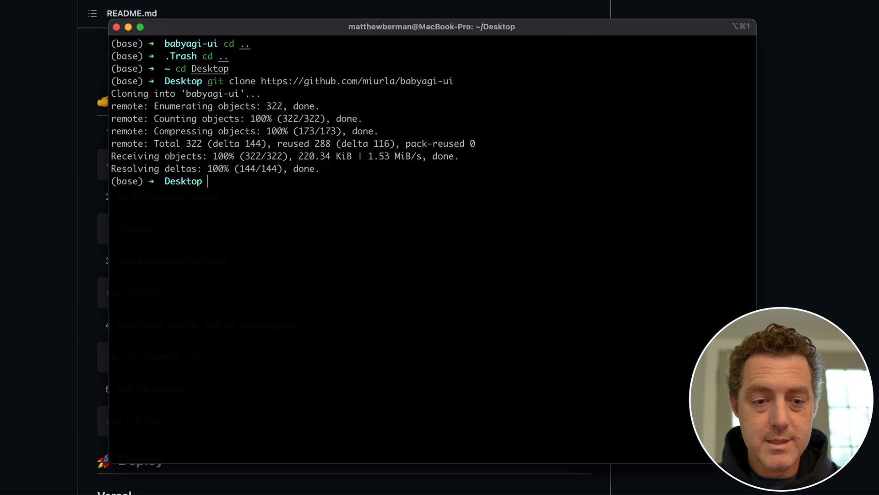
type("cd Desktop")
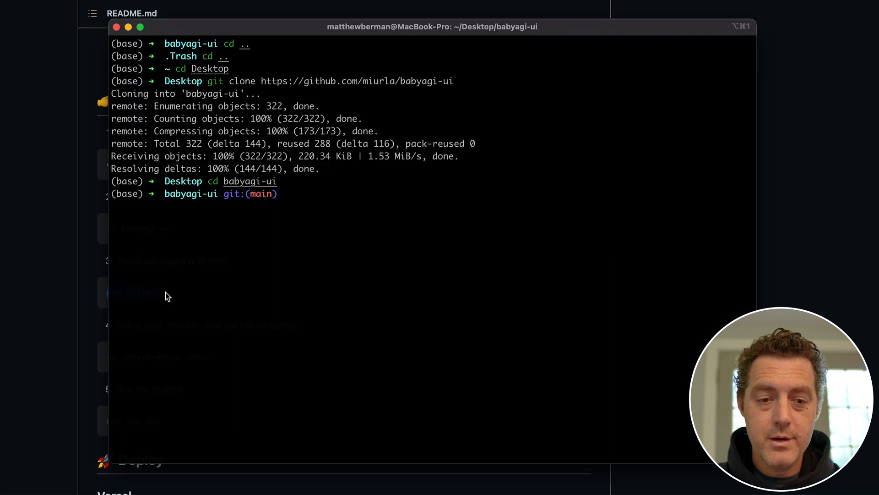
type("npm install")
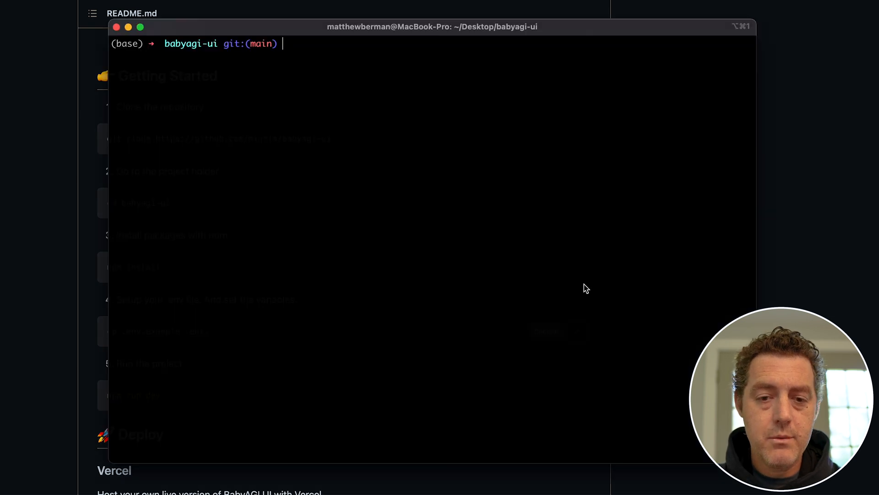
type("cp .env.example .env.")
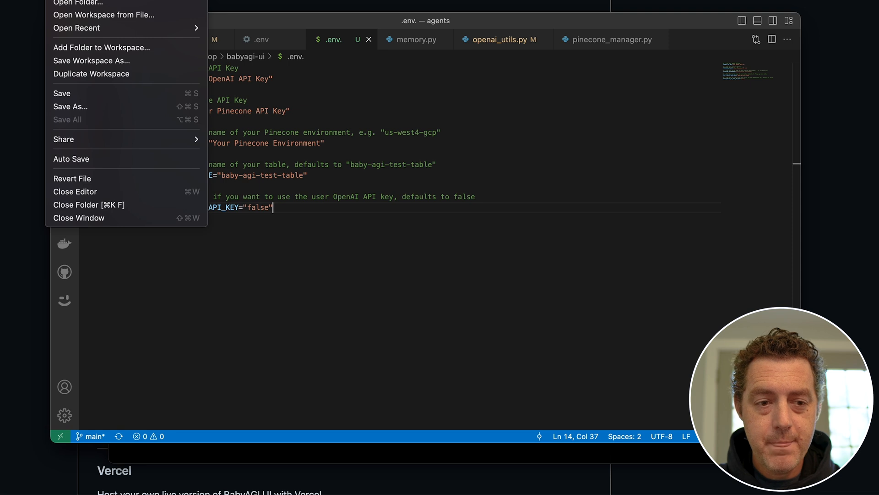
Cancel the Open Folder dialog and review the .env OPENAI_API_KEY and Pinecone placeholders.
left_click(426, 142)
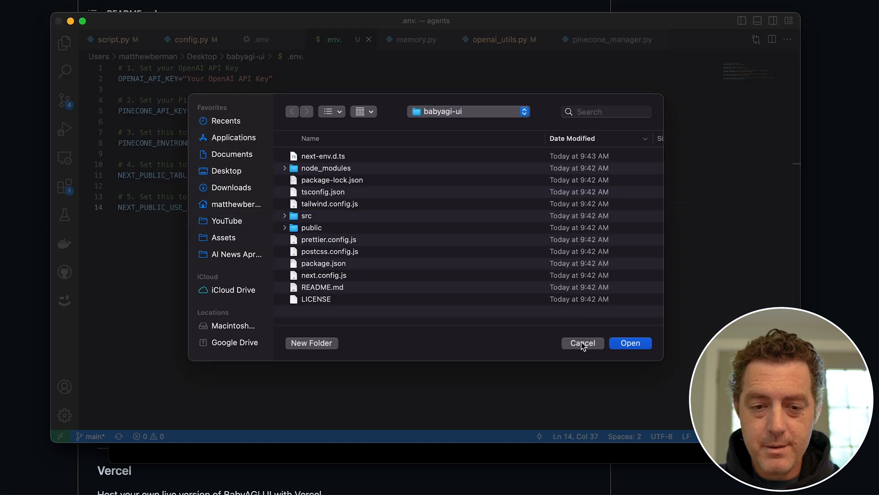
left_click(582, 342)
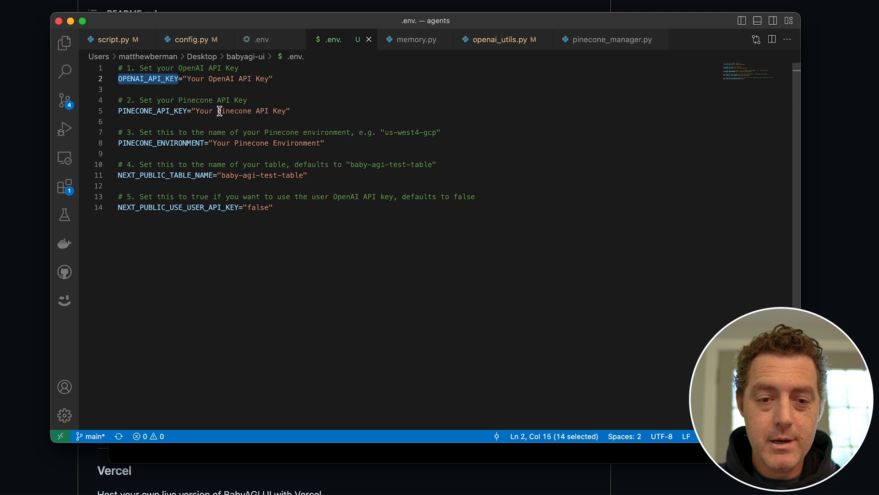
mouse_move(321, 124)
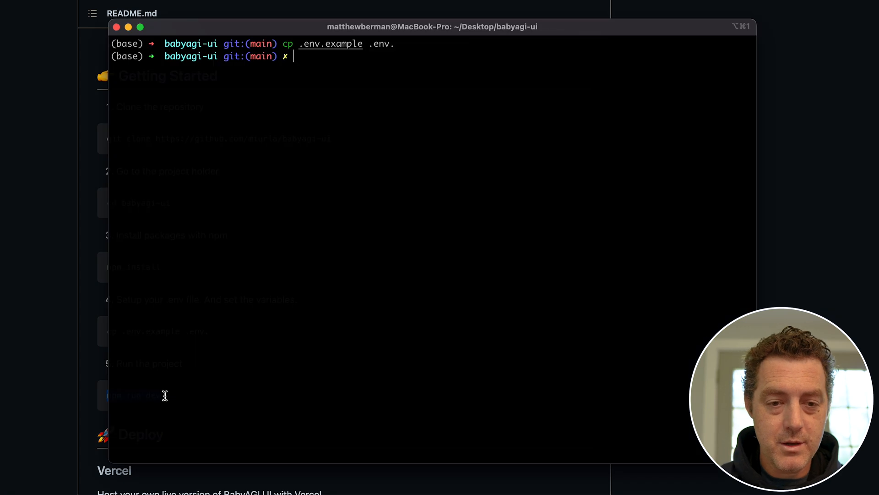
Run npm run dev in the babyagi-ui folder to launch the local server.
type("npm run dev")
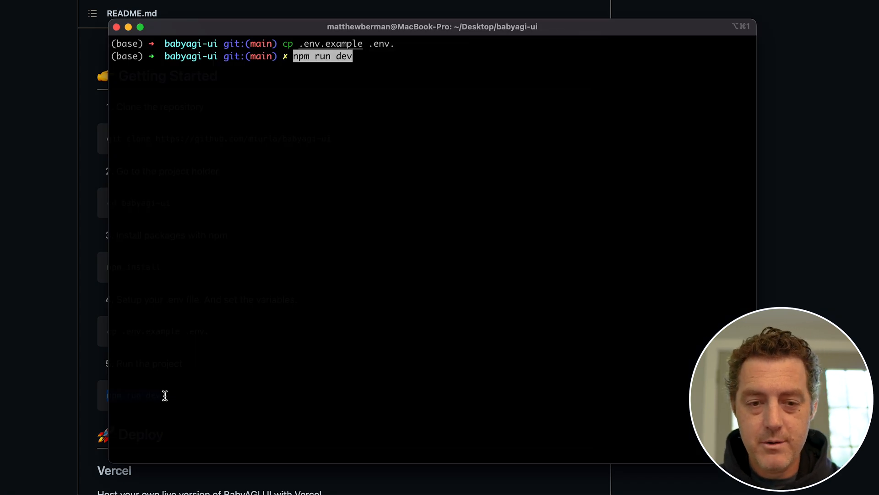
key("enter")
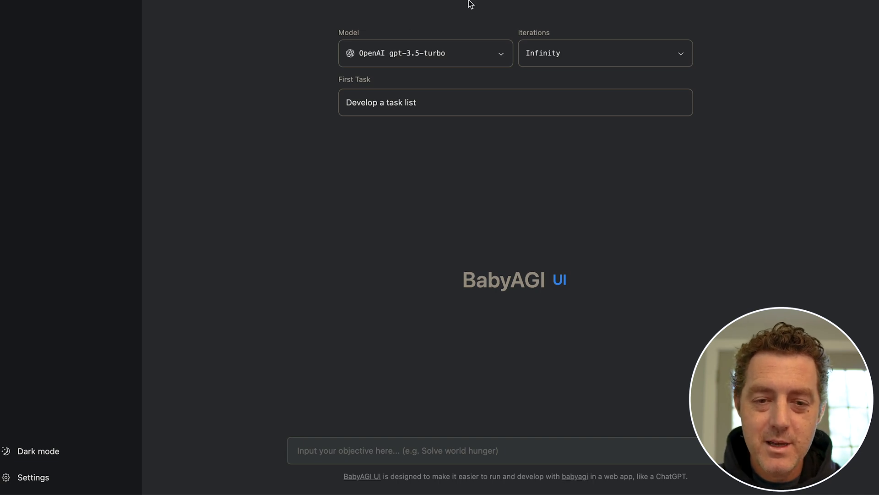
mouse_move(448, 54)
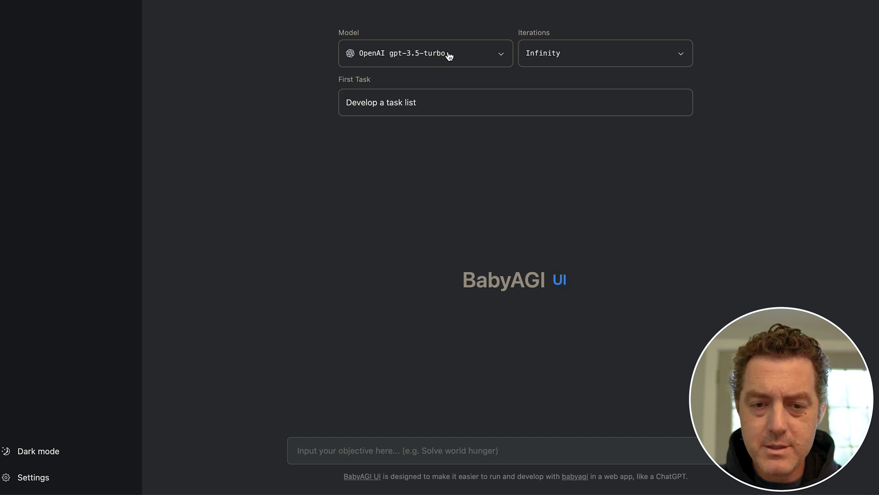
left_click(425, 52)
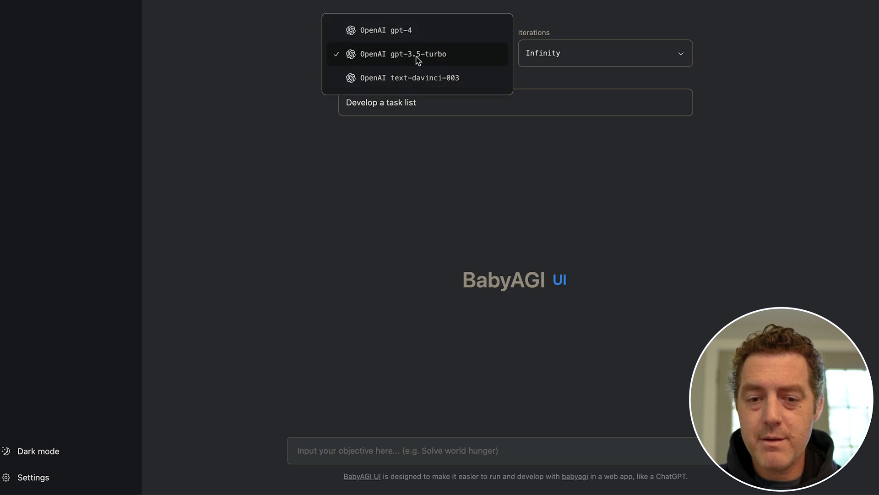
mouse_move(436, 60)
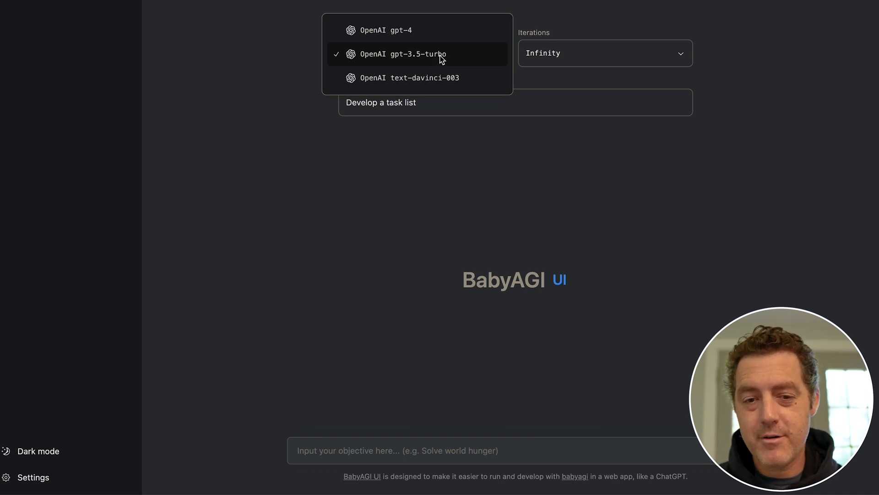
mouse_move(421, 54)
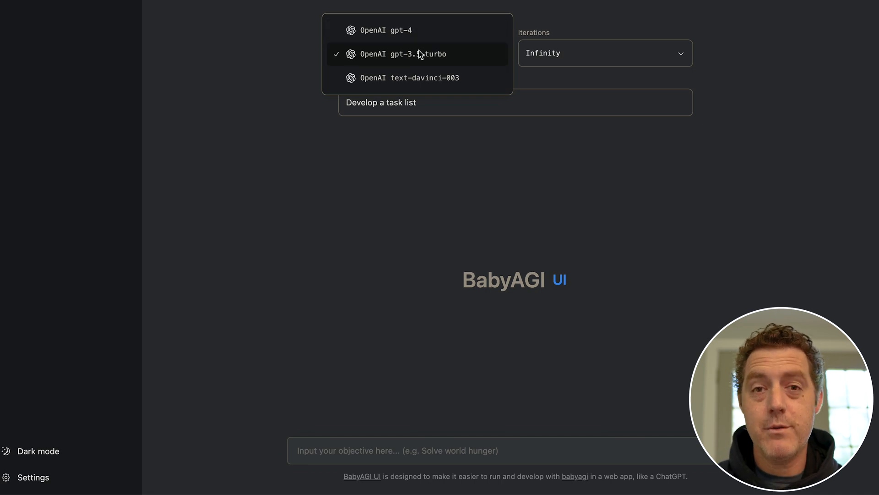
mouse_move(430, 57)
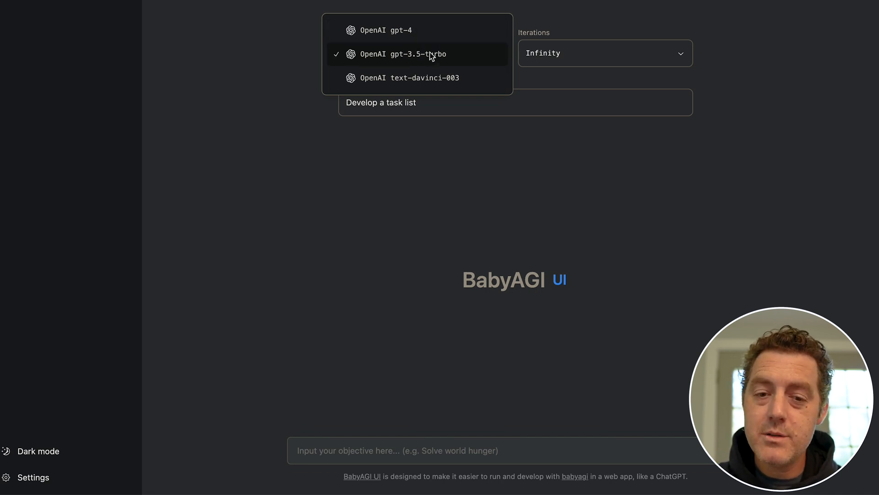
left_click(402, 54)
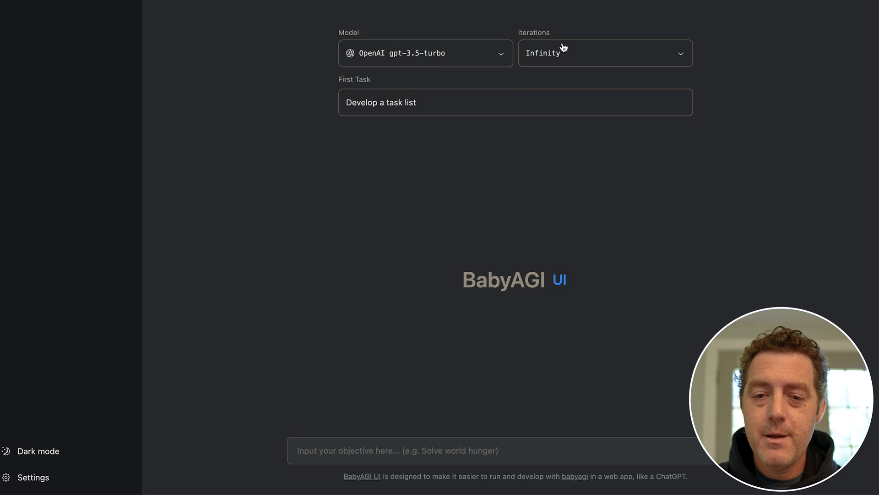
left_click(604, 52)
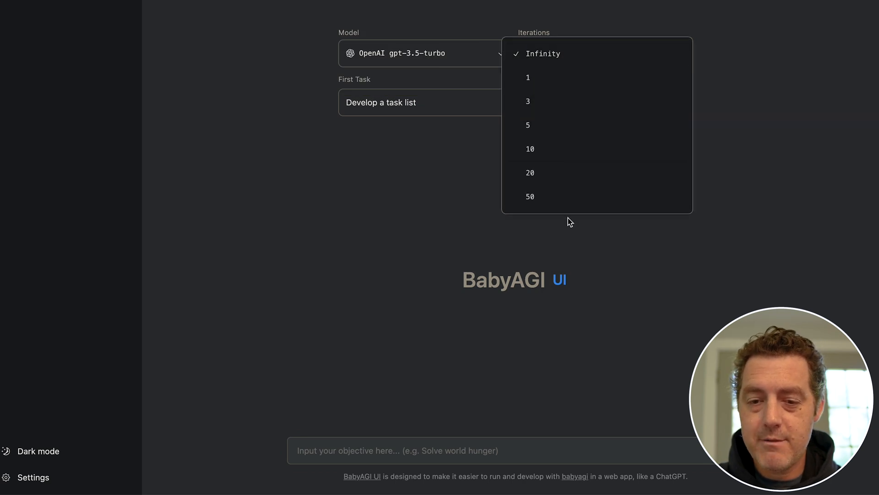
mouse_move(815, 93)
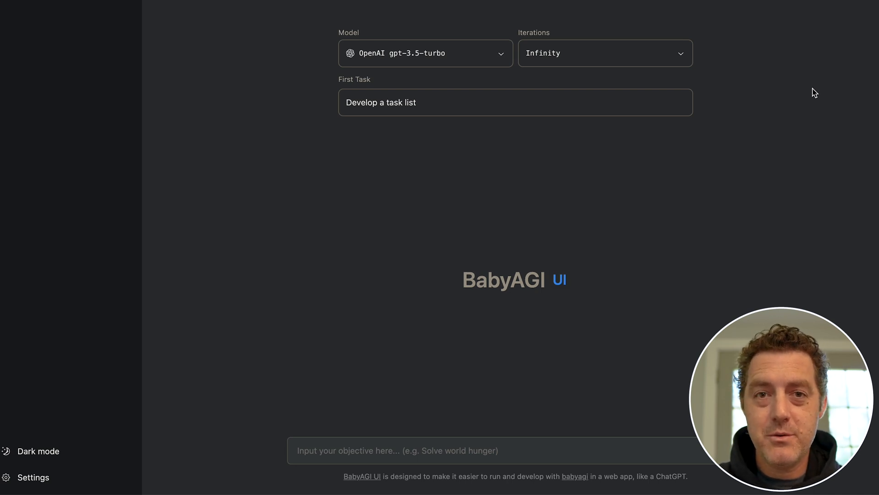
left_click(398, 451)
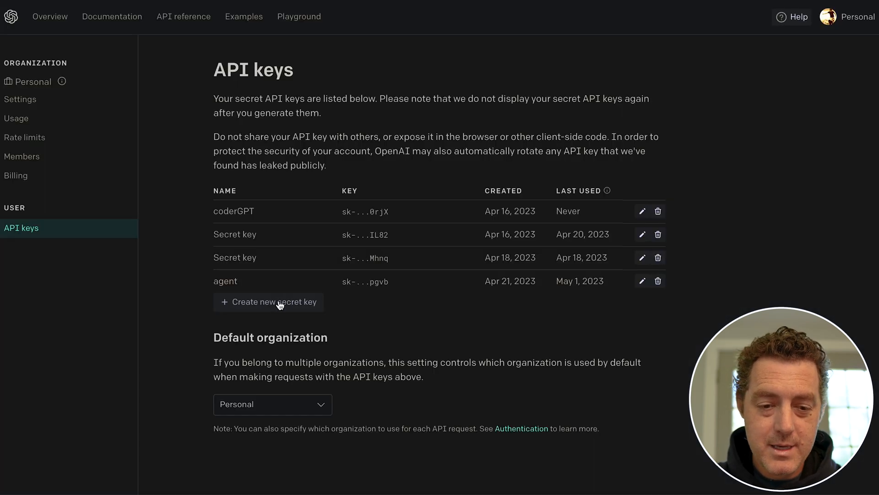
Create a secret API key named 'babyagi', copy it, and close the dialog.
left_click(274, 302)
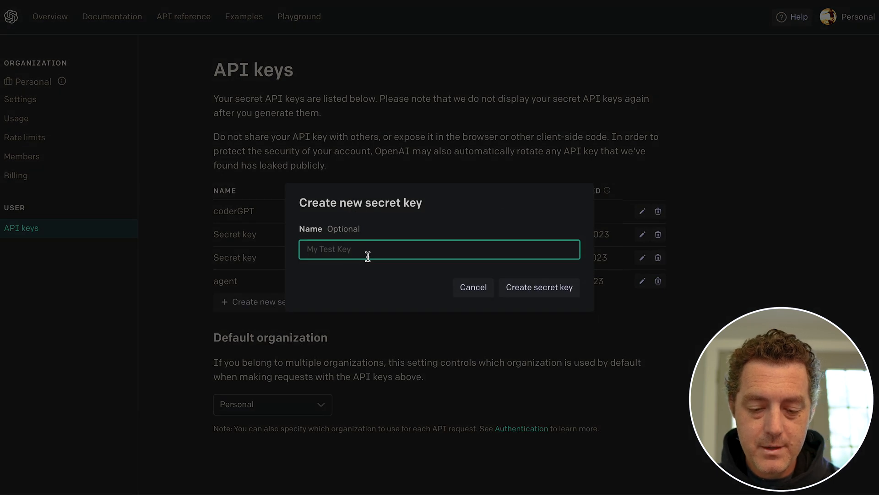
type("babyagi")
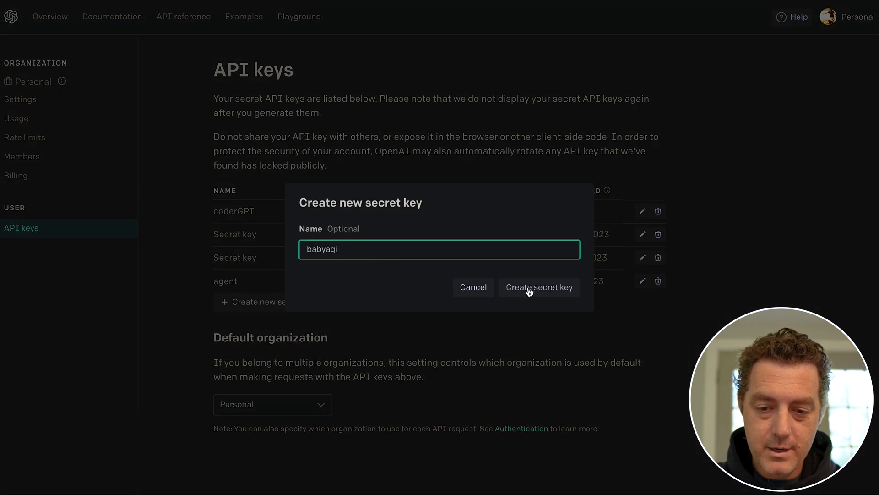
left_click(538, 287)
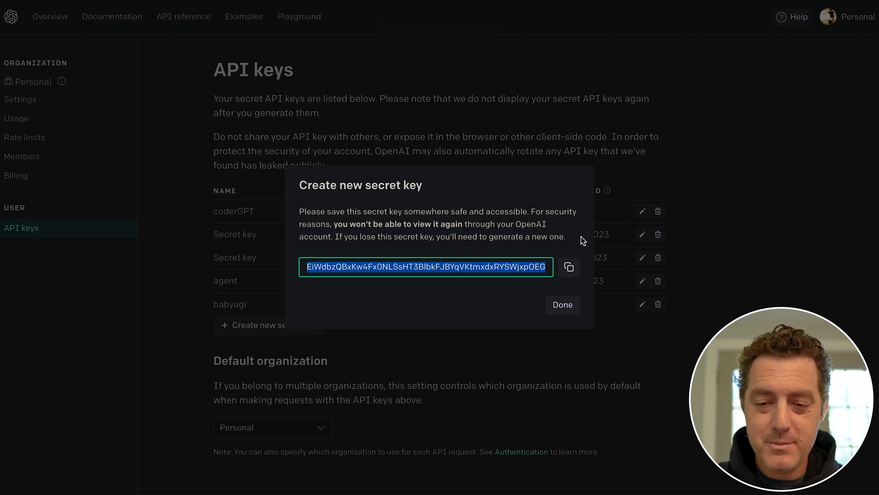
left_click(568, 266)
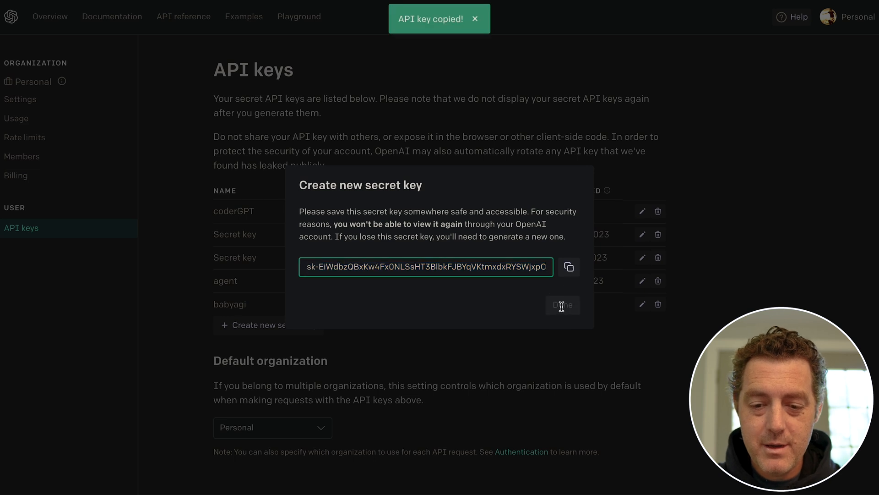
left_click(562, 305)
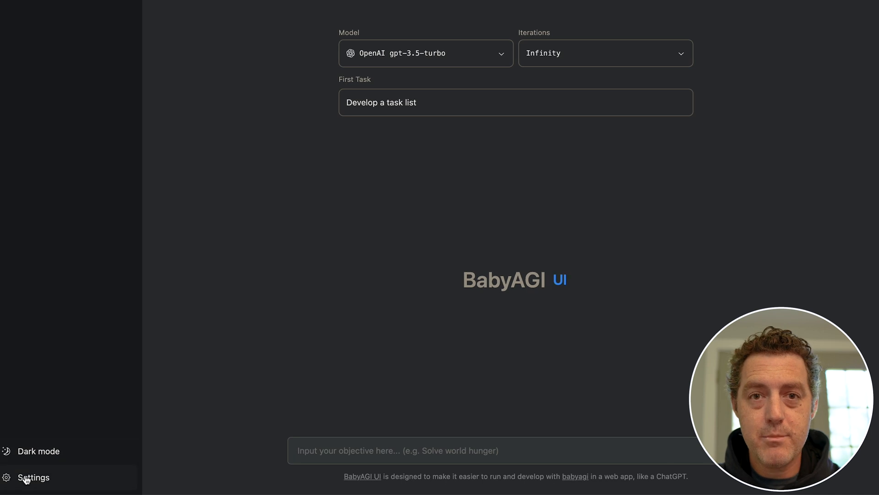
Paste the copied key into Settings' OpenAI API Key field and save.
left_click(33, 477)
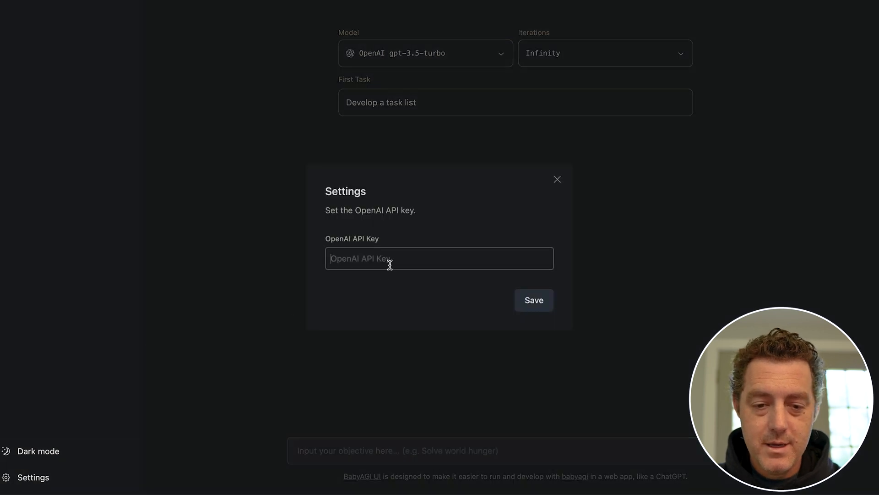
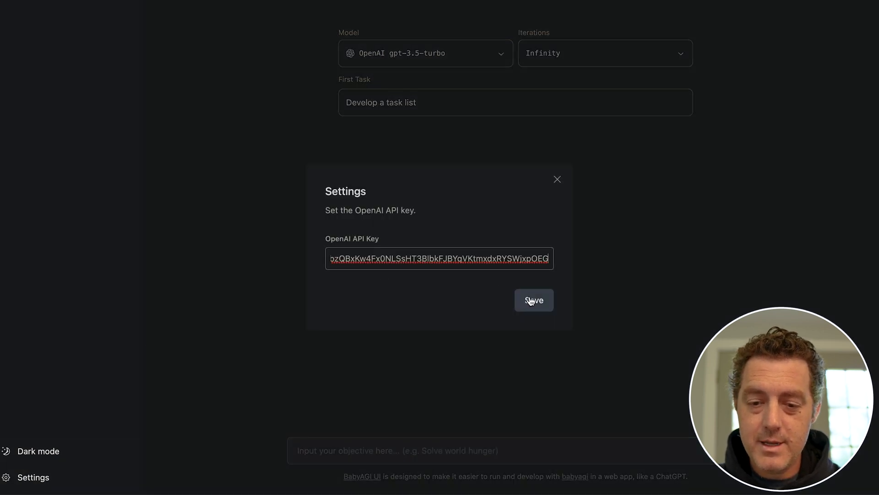
left_click(533, 300)
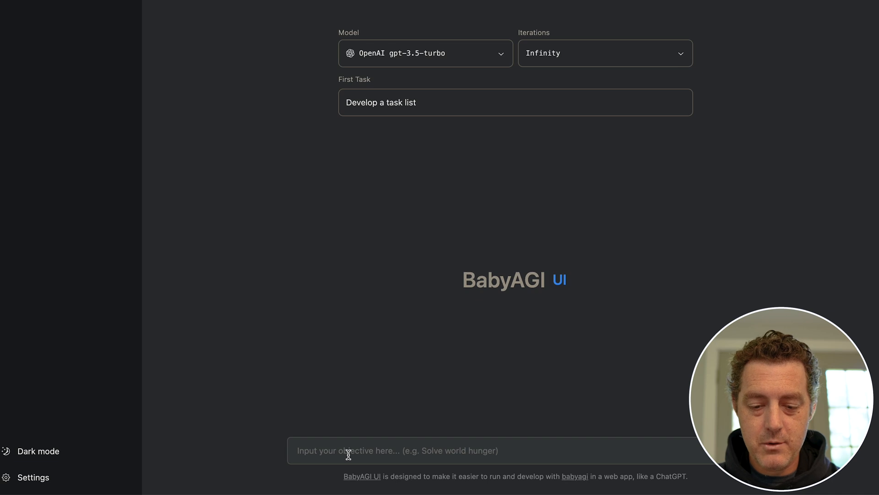
Run the objective 'solve world hunger' and scroll through the ten-step Task Result.
type("solve")
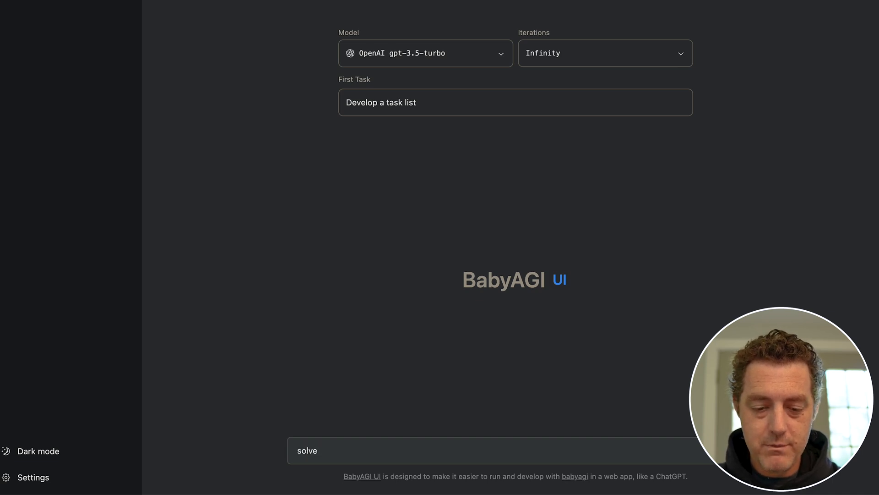
type("world hunger")
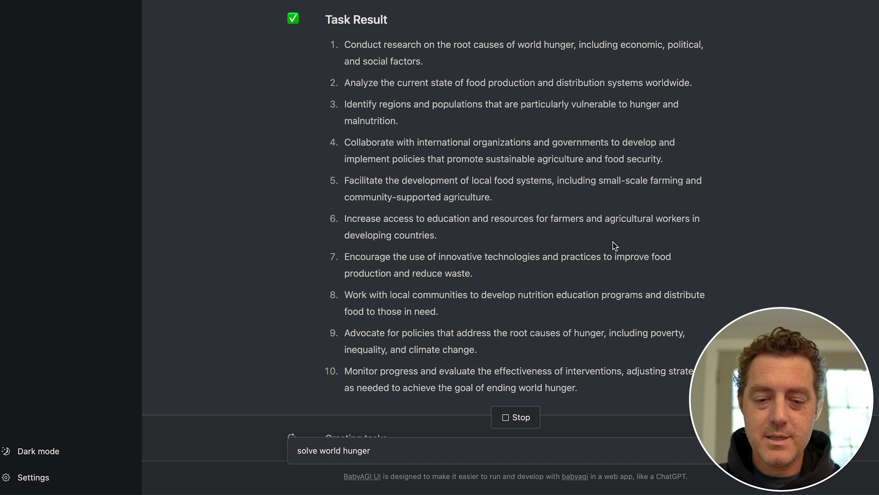
mouse_move(537, 59)
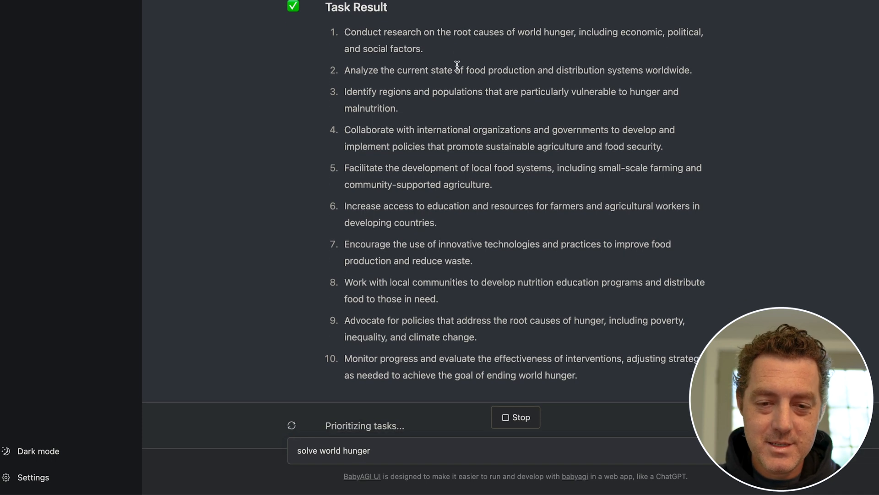
scroll("down", 3)
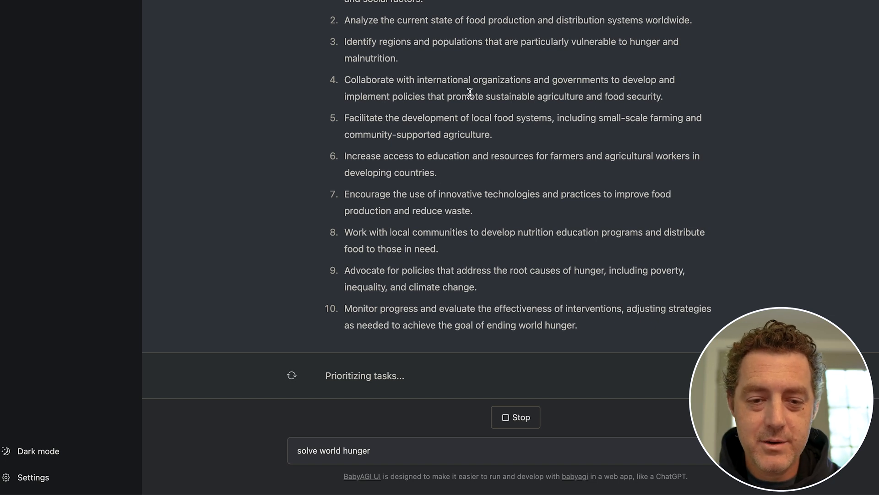
mouse_move(400, 284)
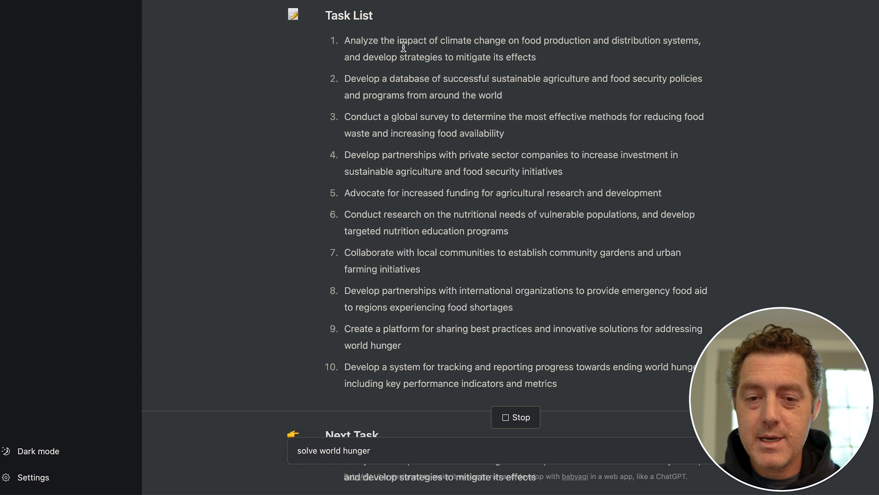
Highlight the first task about climate change's impact on food systems, then scroll down.
left_click_drag(345, 40, 482, 41)
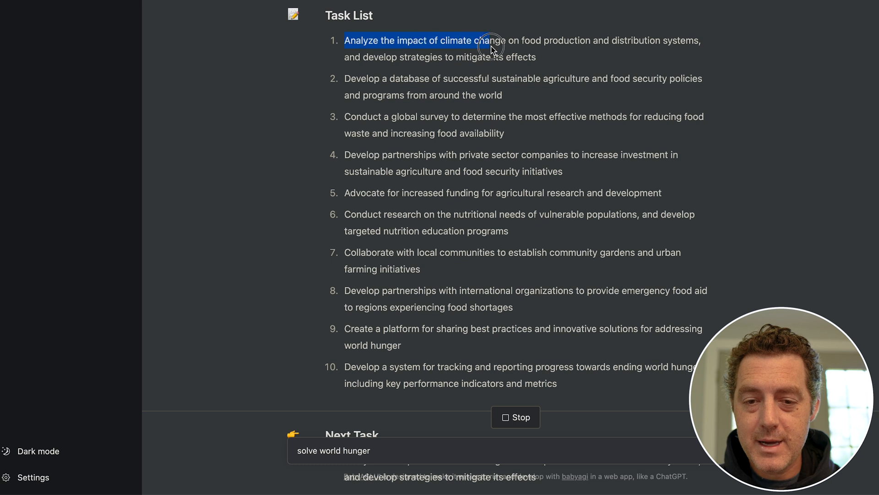
left_click_drag(491, 47, 583, 59)
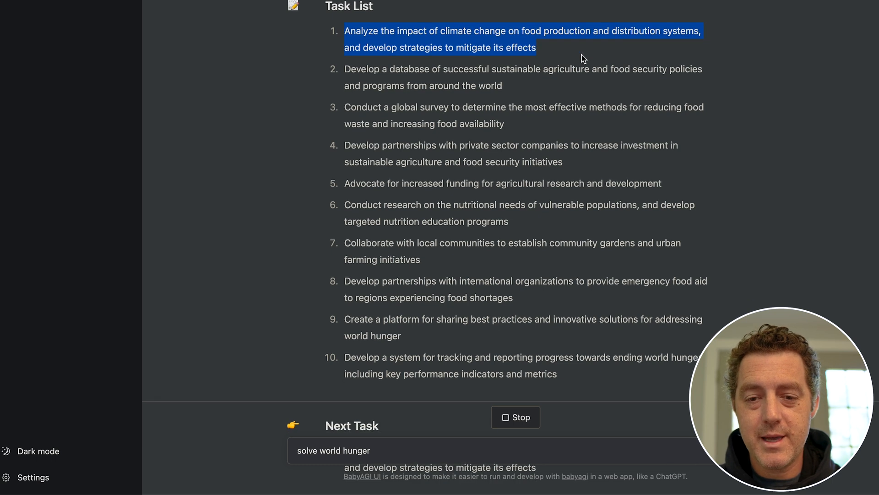
scroll("down", 3)
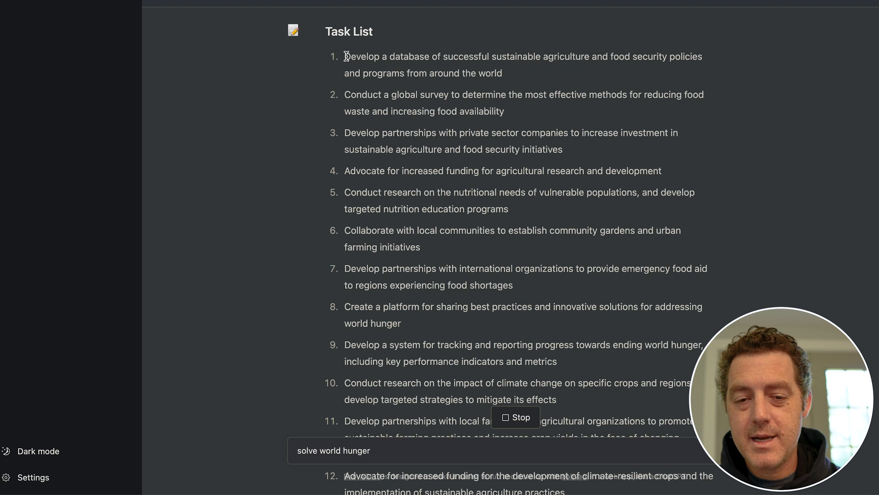
mouse_move(530, 74)
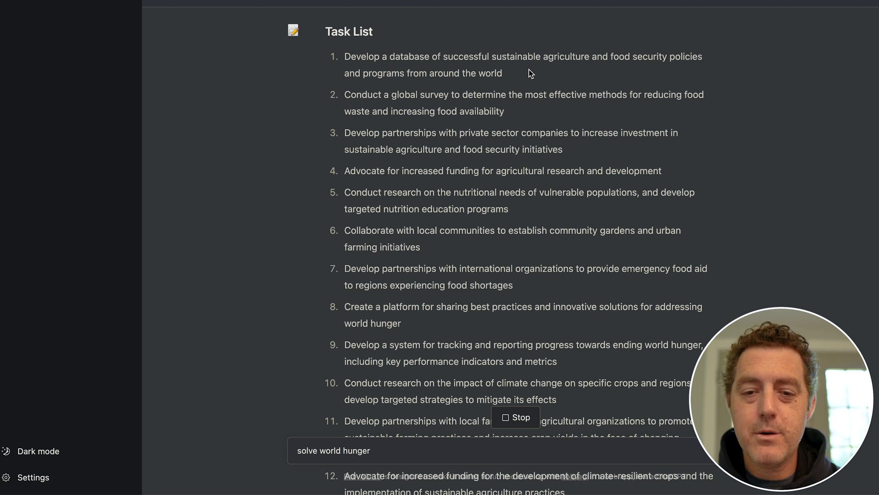
Scroll to the updated Task List and the food security programs Task Result.
scroll("down", 3)
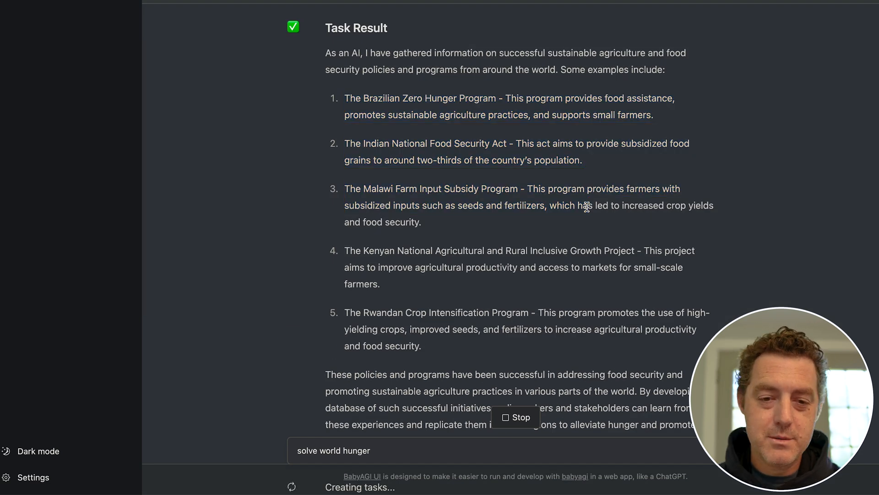
scroll("down", 3)
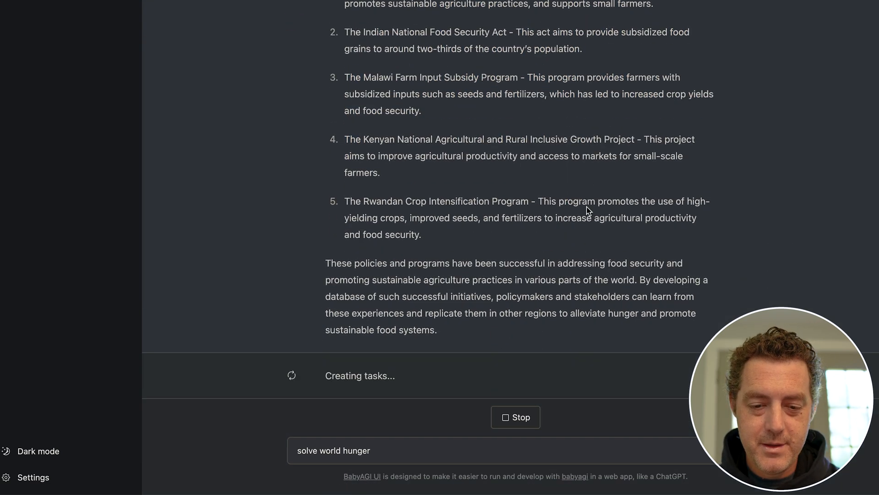
mouse_move(406, 275)
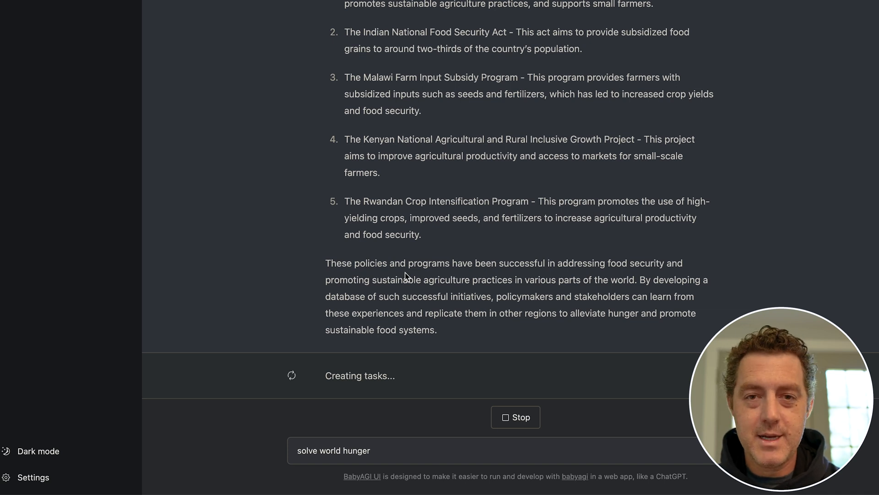